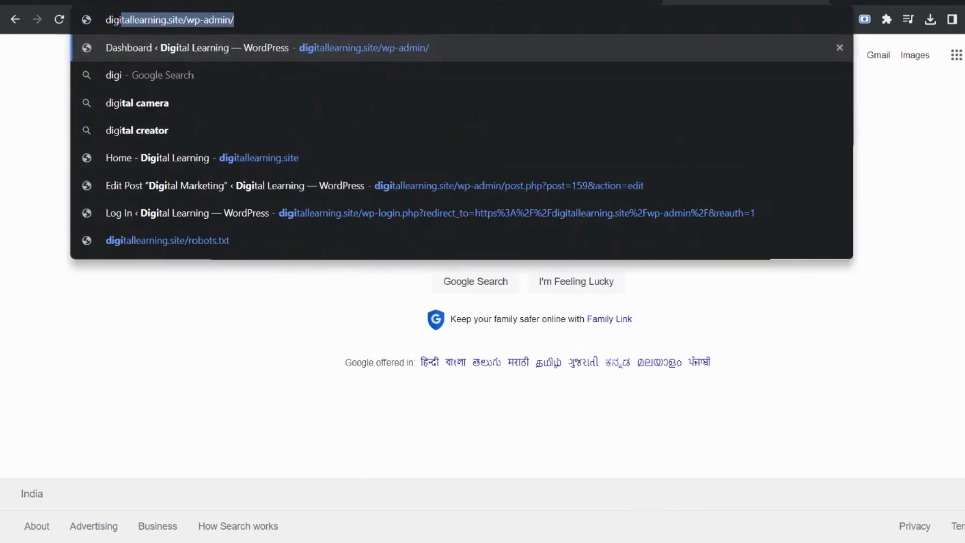
- Load a made-up digitallearning.site address, then return home from its 404 page via the logo
type("digitallearning.site/hfhfhd")
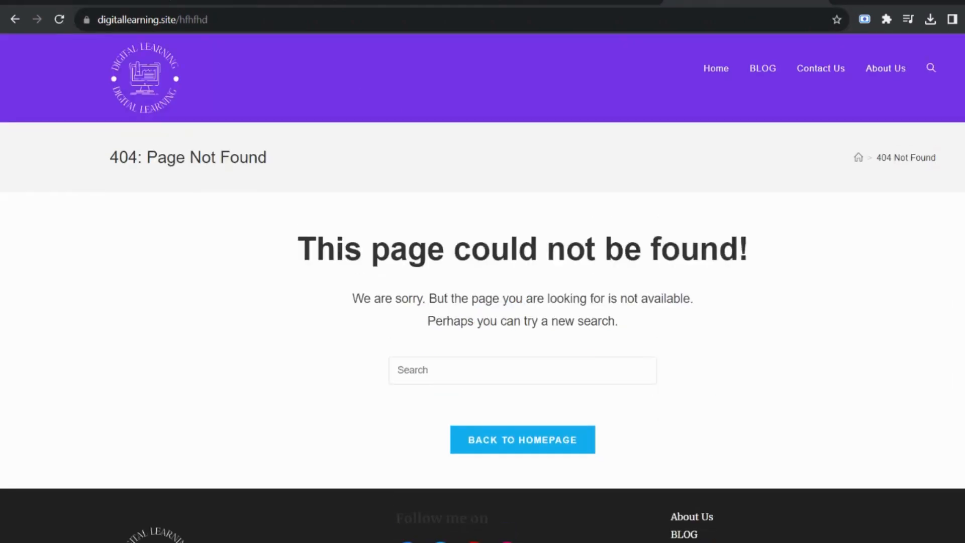
mouse_move(145, 90)
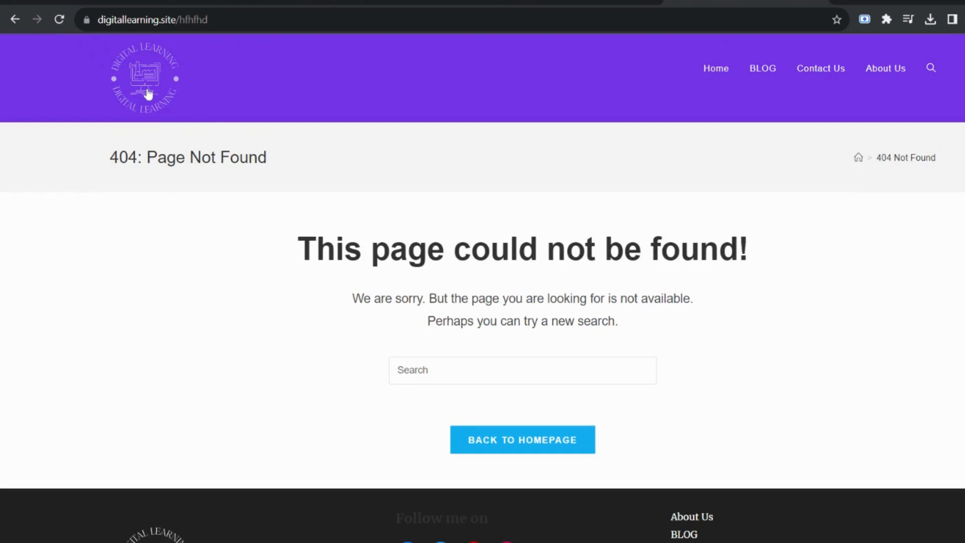
left_click(522, 439)
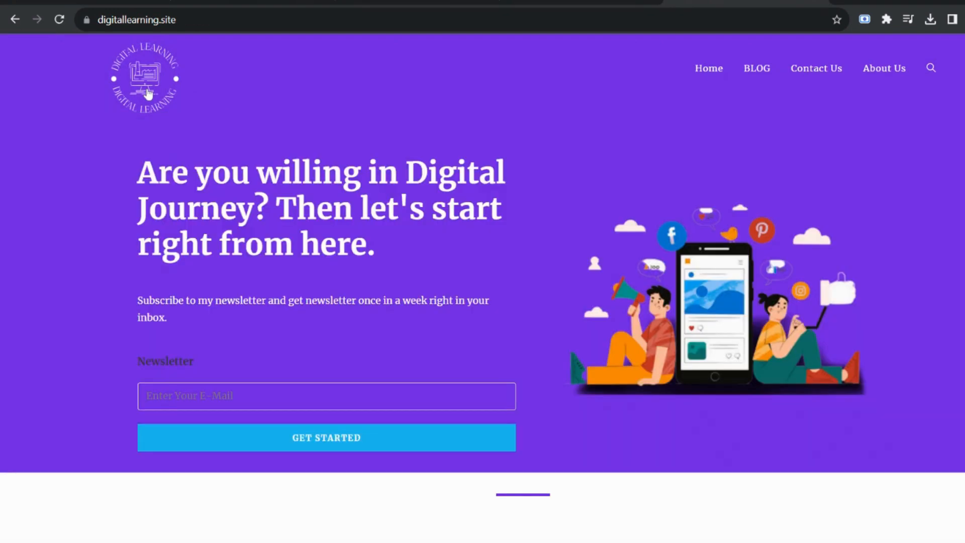
mouse_move(816, 68)
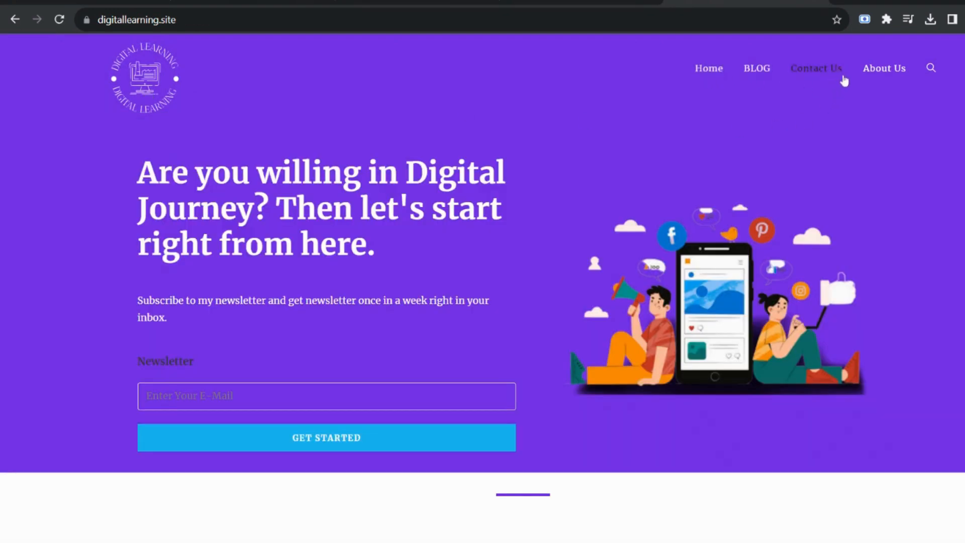
scroll("down", 3)
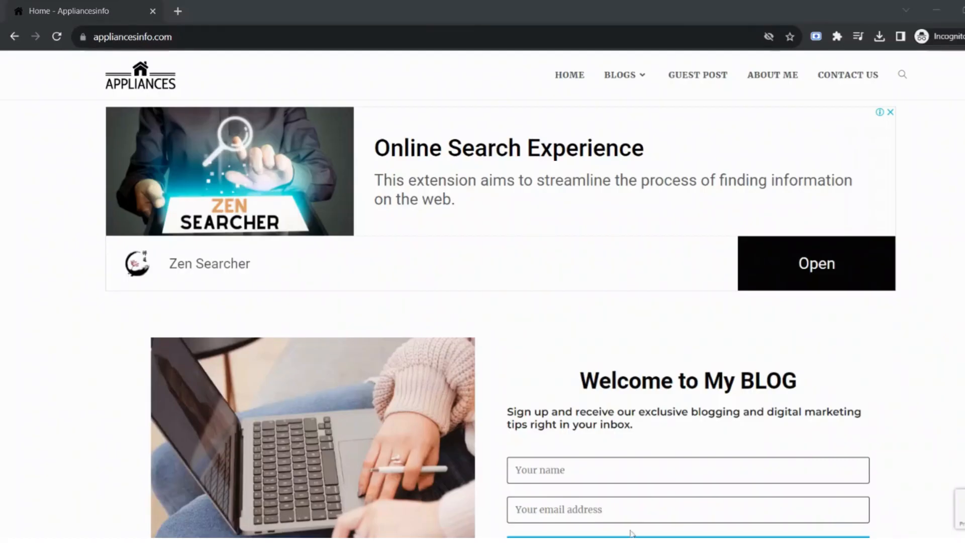
- Dismiss the ad and remove 'running' from the mixer grinder post's URL
scroll("down", 3)
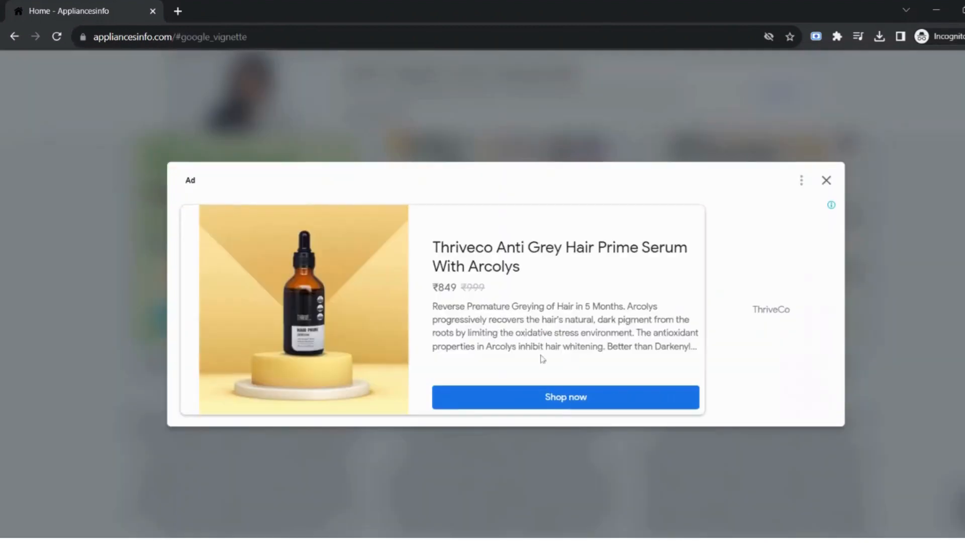
left_click(825, 180)
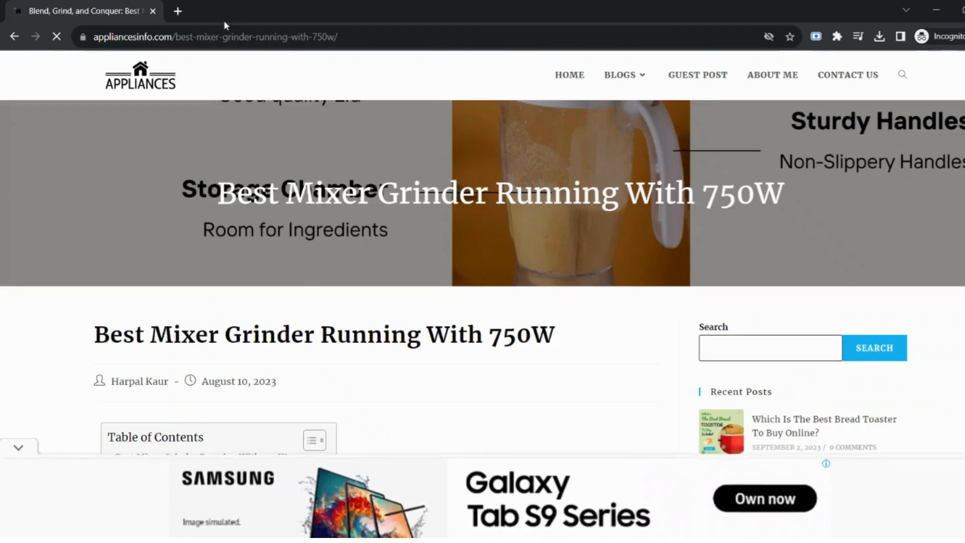
left_click(212, 36)
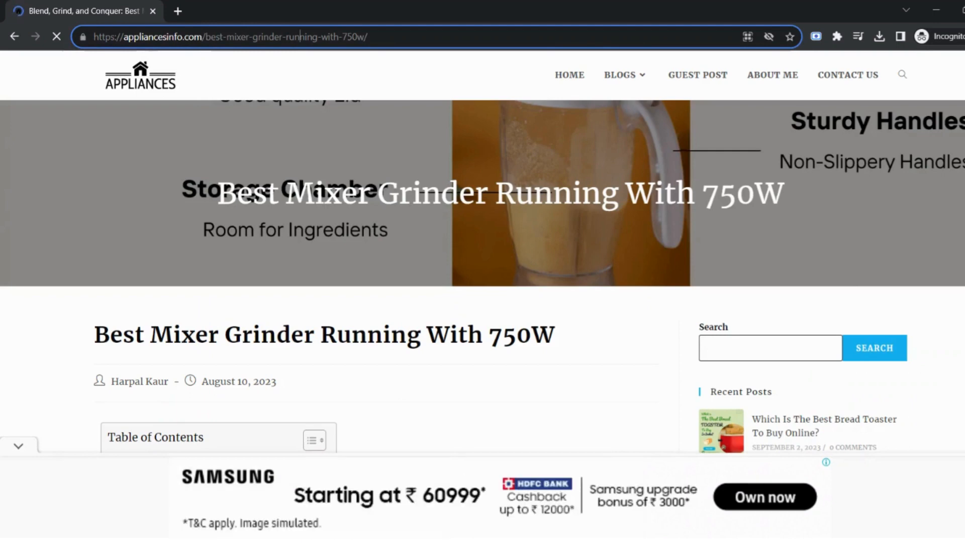
double_click(297, 36)
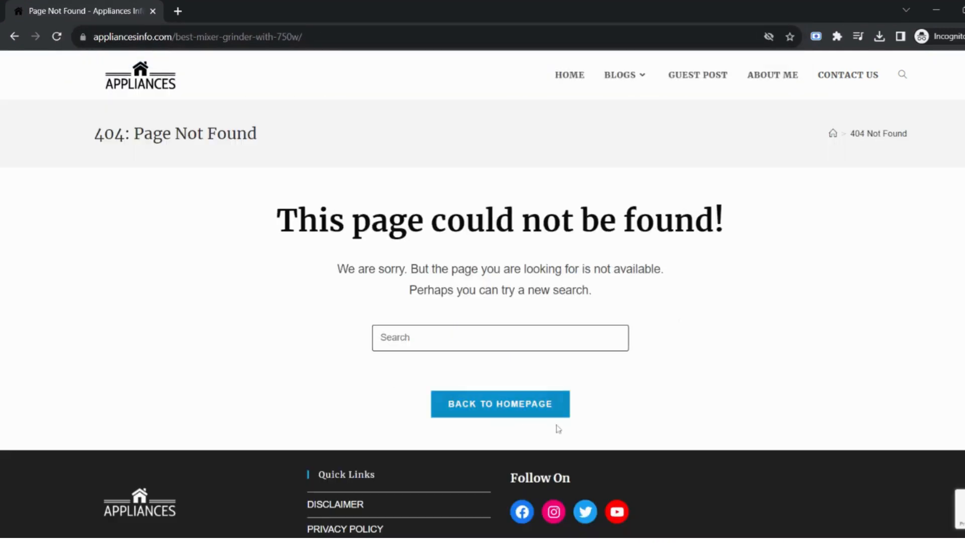
mouse_move(610, 164)
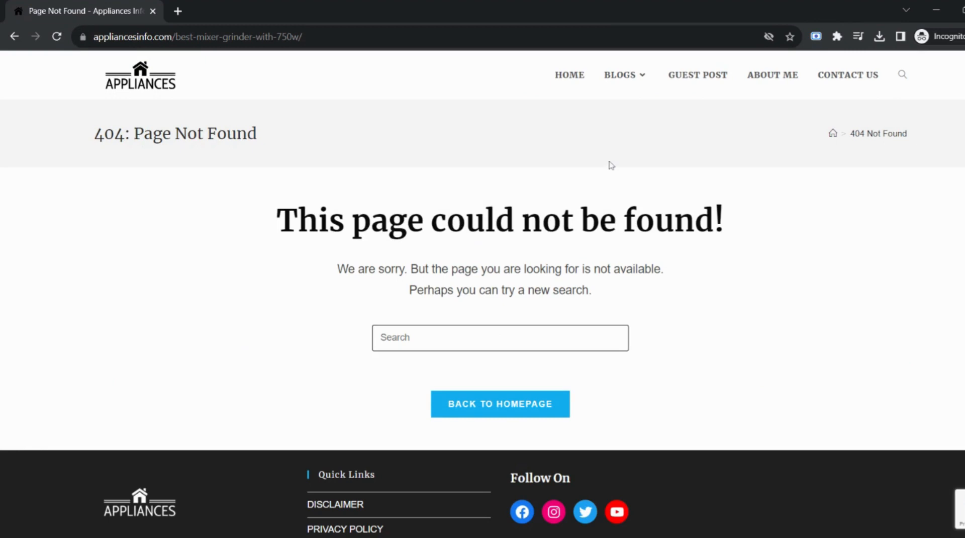
mouse_move(772, 75)
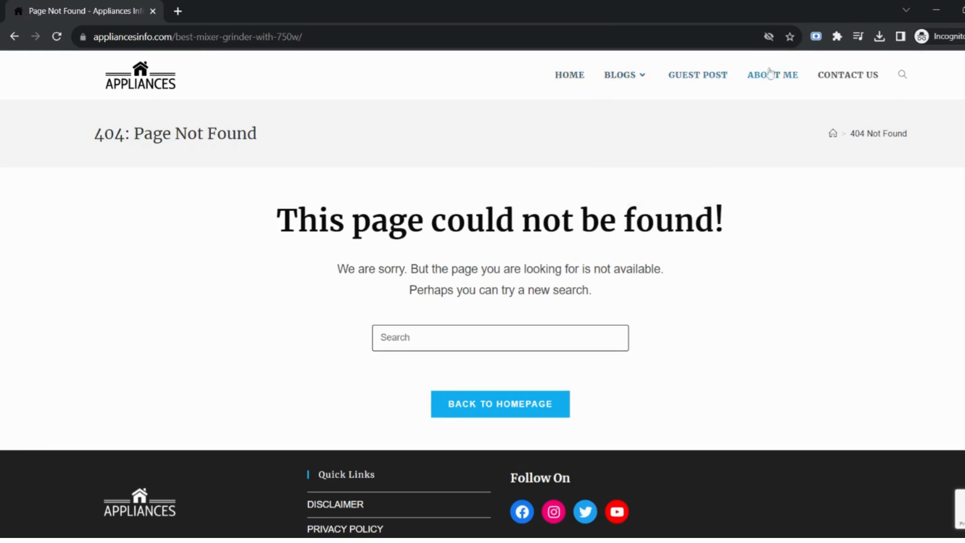
scroll("down", 3)
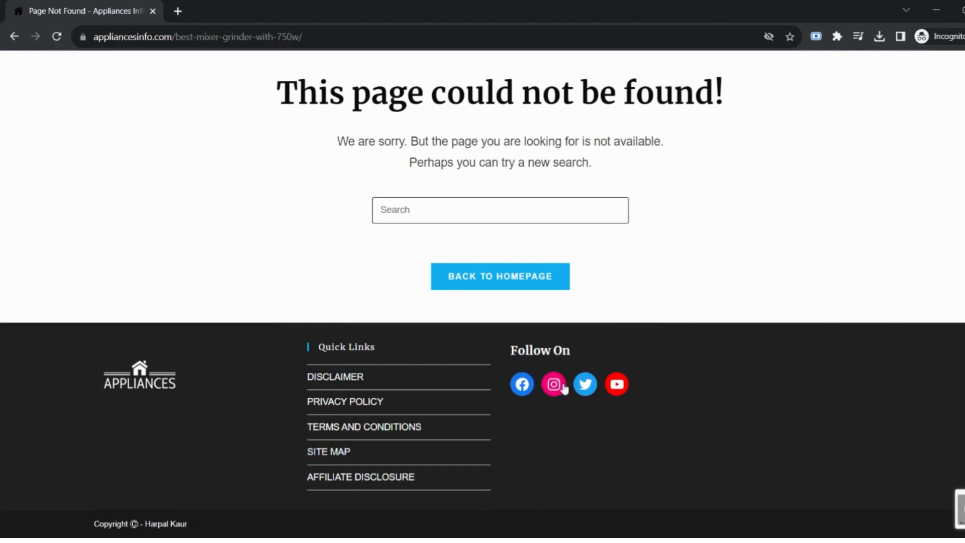
mouse_move(577, 476)
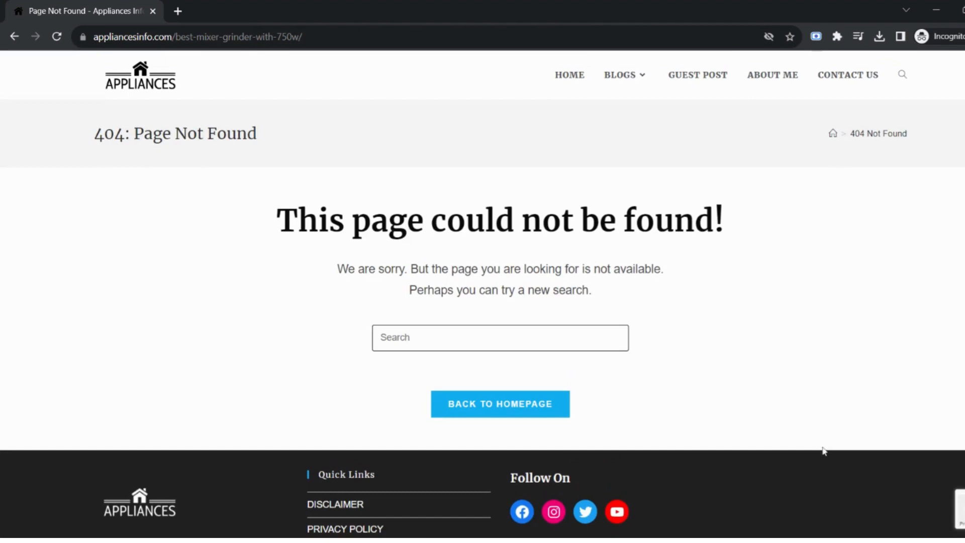
mouse_move(326, 112)
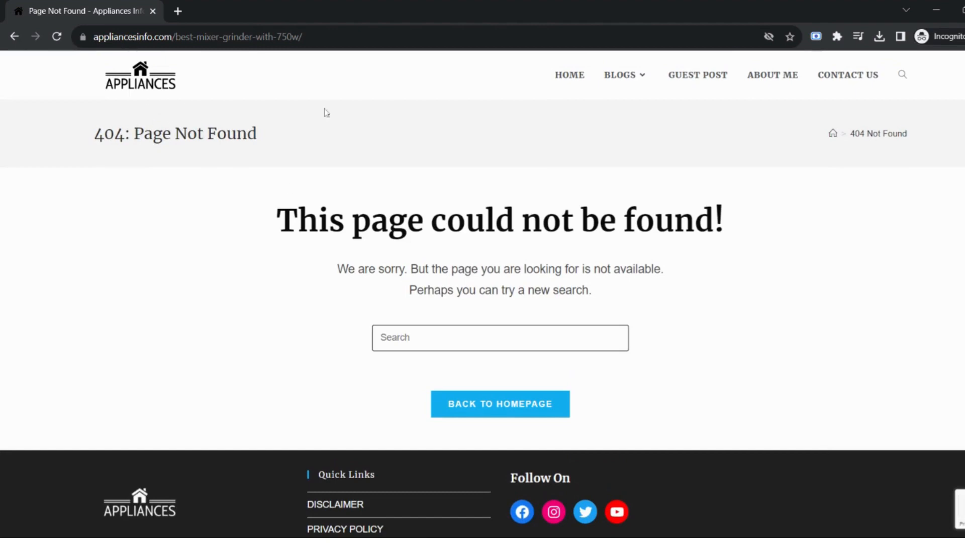
left_click(619, 74)
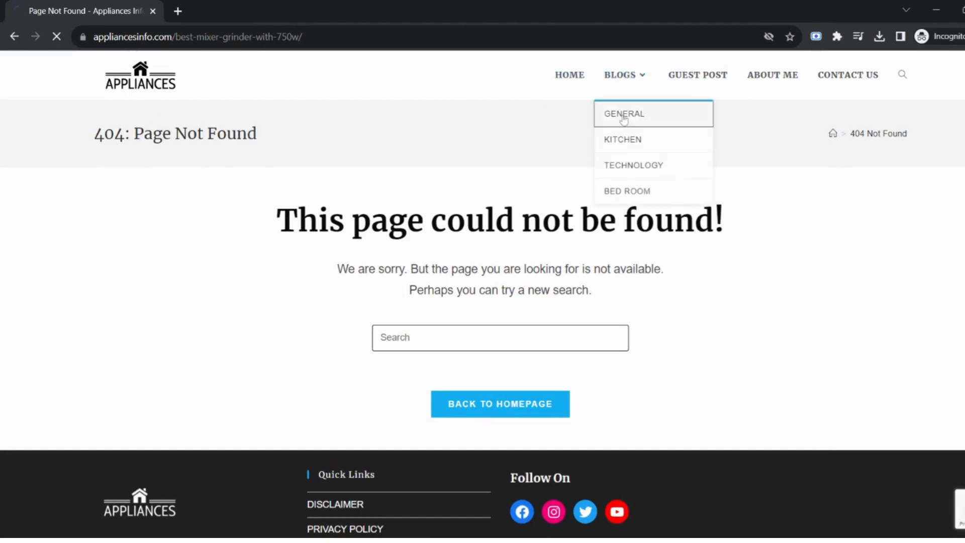
left_click(623, 113)
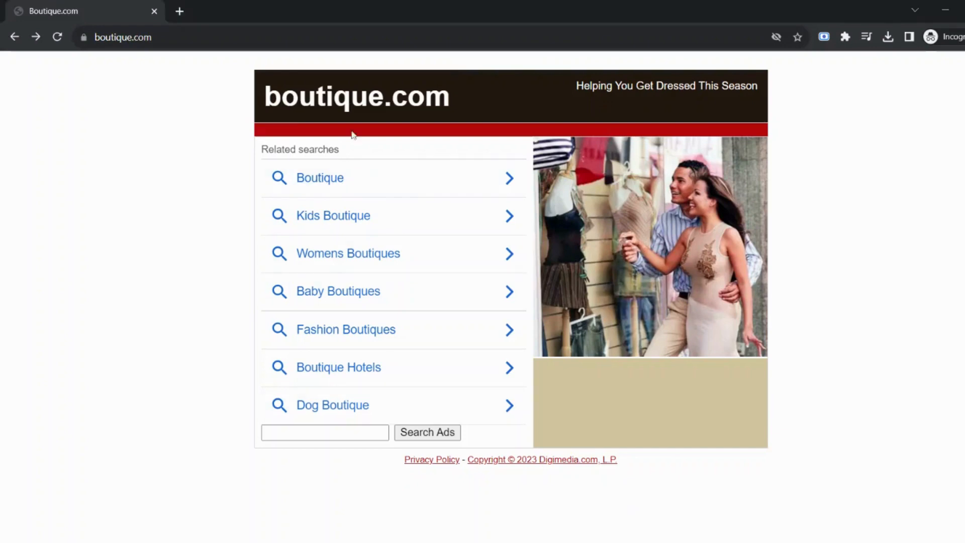
mouse_move(387, 134)
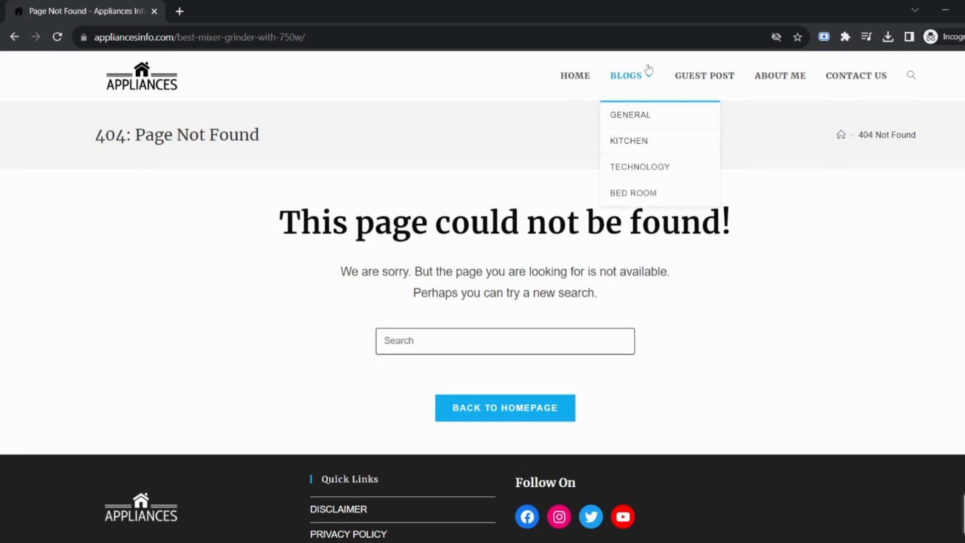
mouse_move(492, 88)
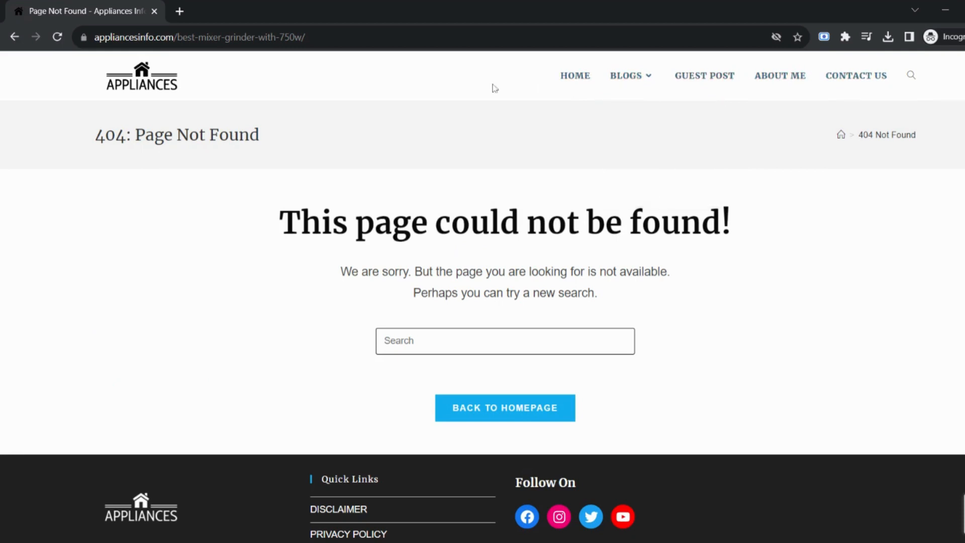
- Go to the General category from the header's Blogs menu
scroll("down", 3)
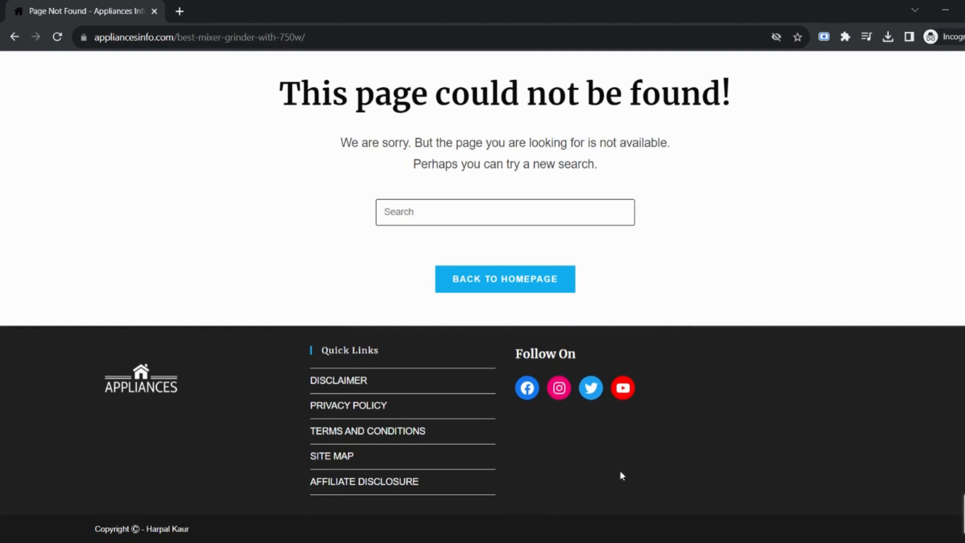
mouse_move(918, 517)
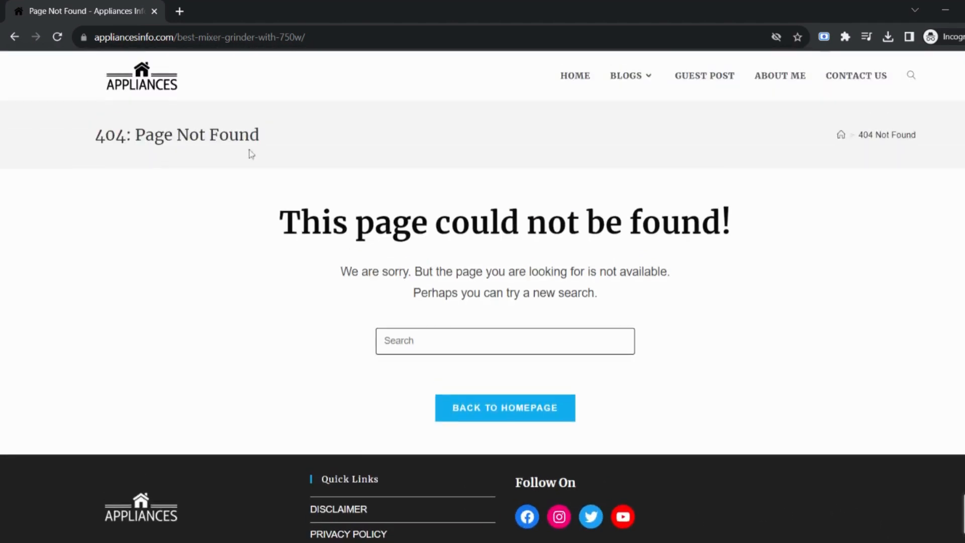
left_click(627, 75)
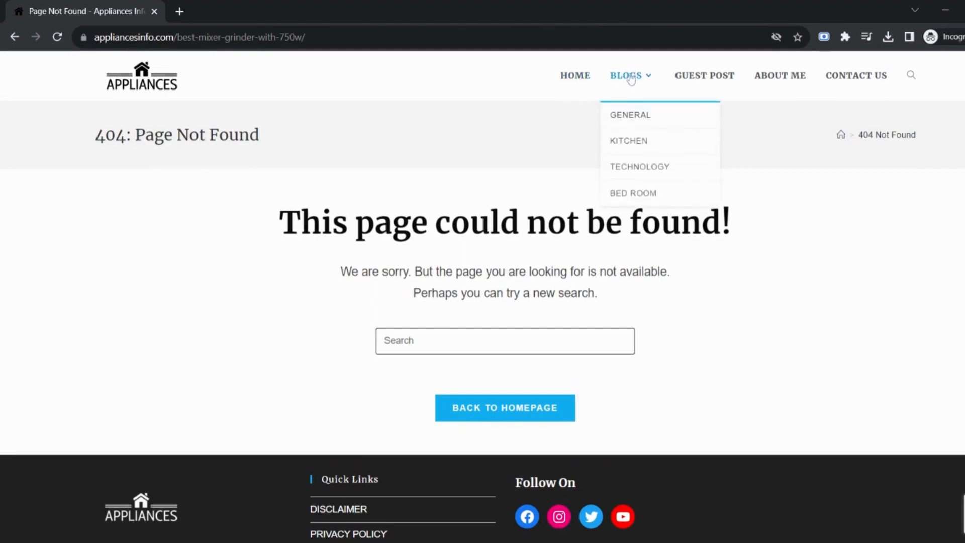
left_click(629, 115)
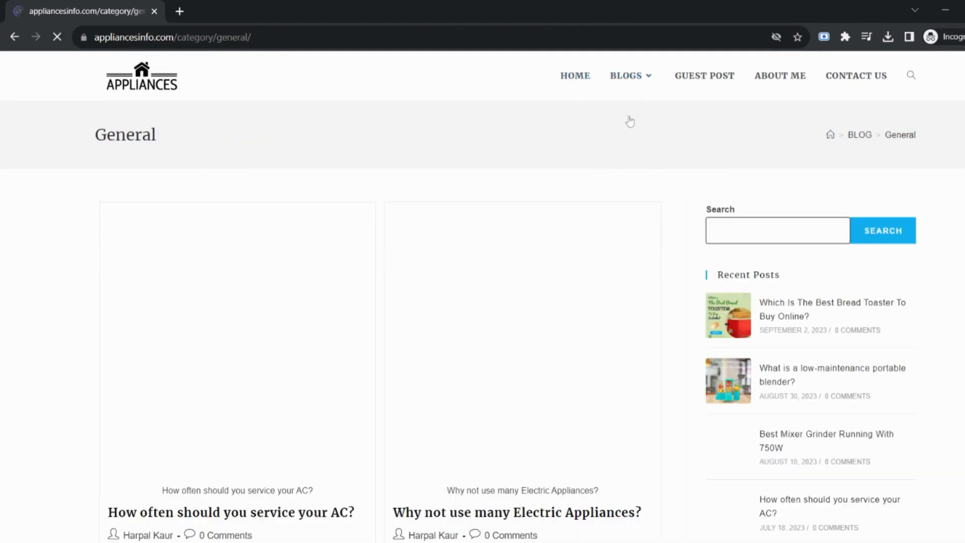
scroll("down", 3)
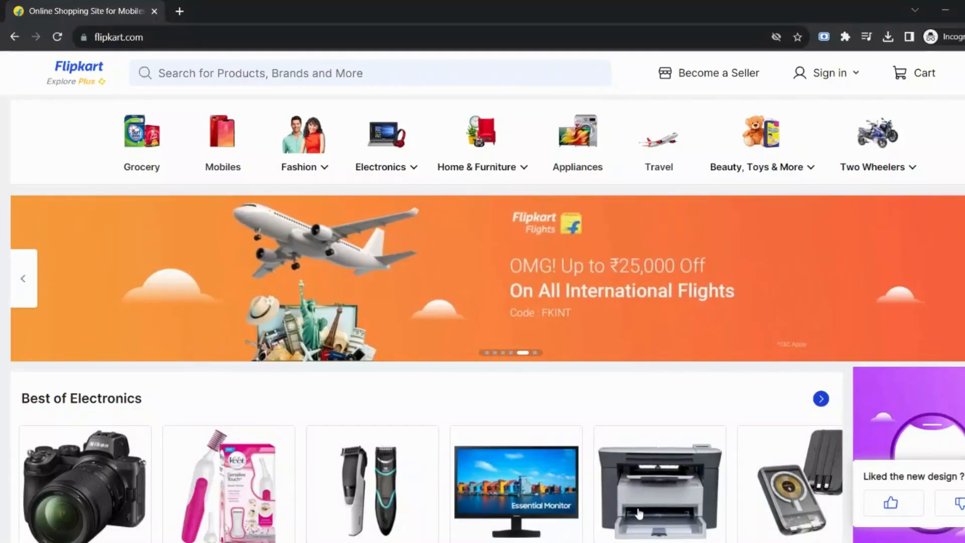
- Append 'jhgdd-dd' to the flipkart.com address, then use Go to Homepage
left_click(117, 36)
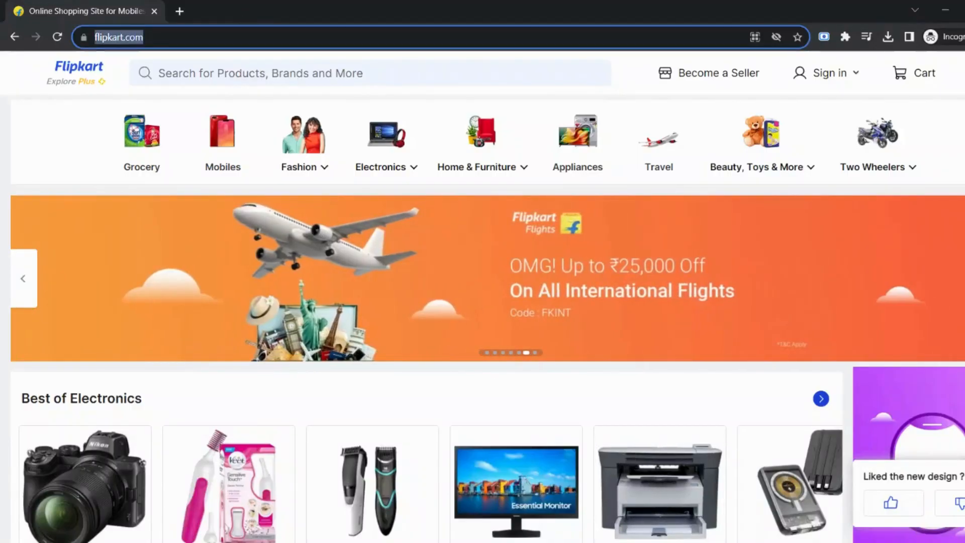
type("j")
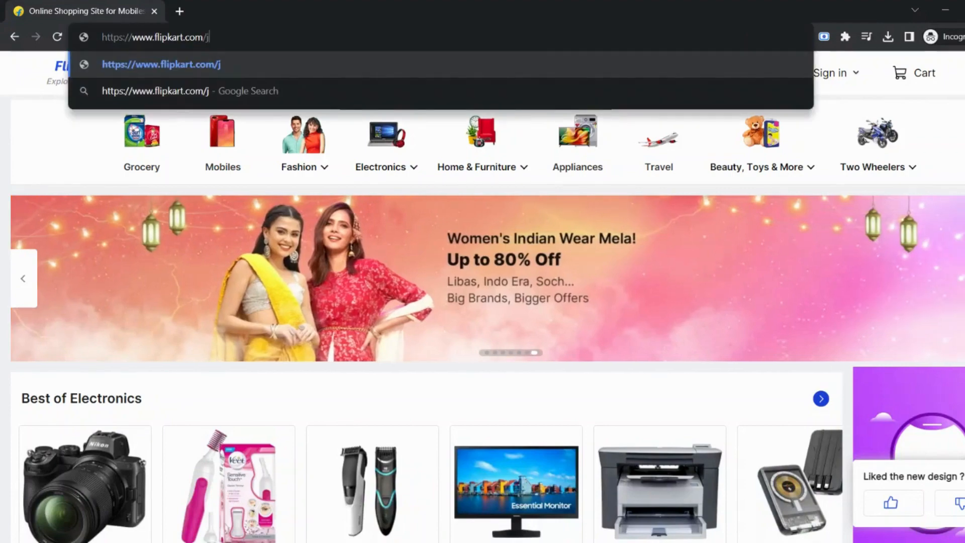
type("hgdd-dd-dff")
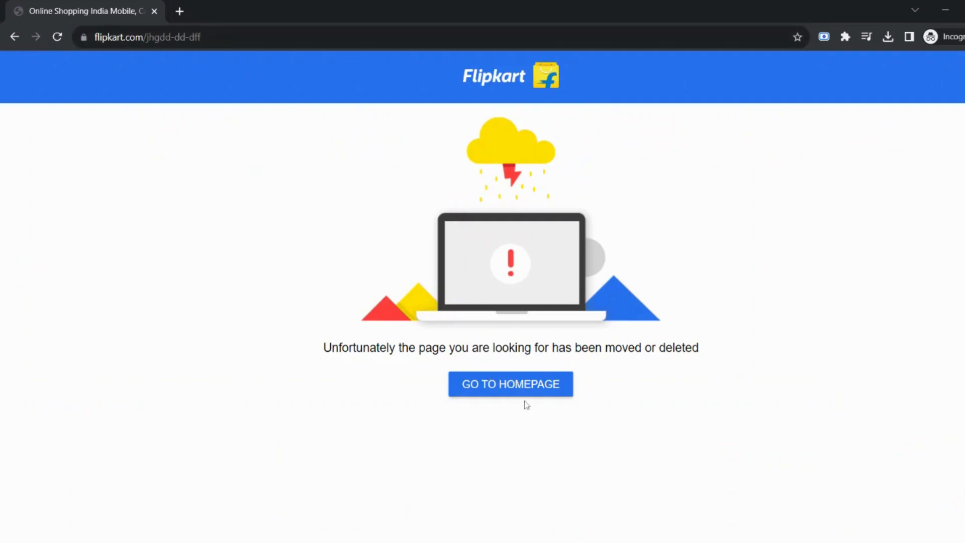
mouse_move(510, 391)
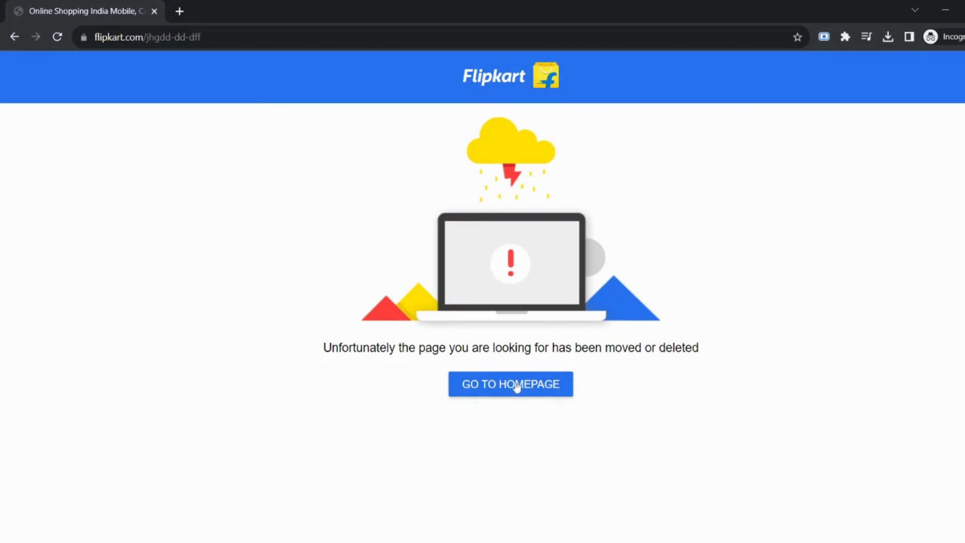
left_click(510, 383)
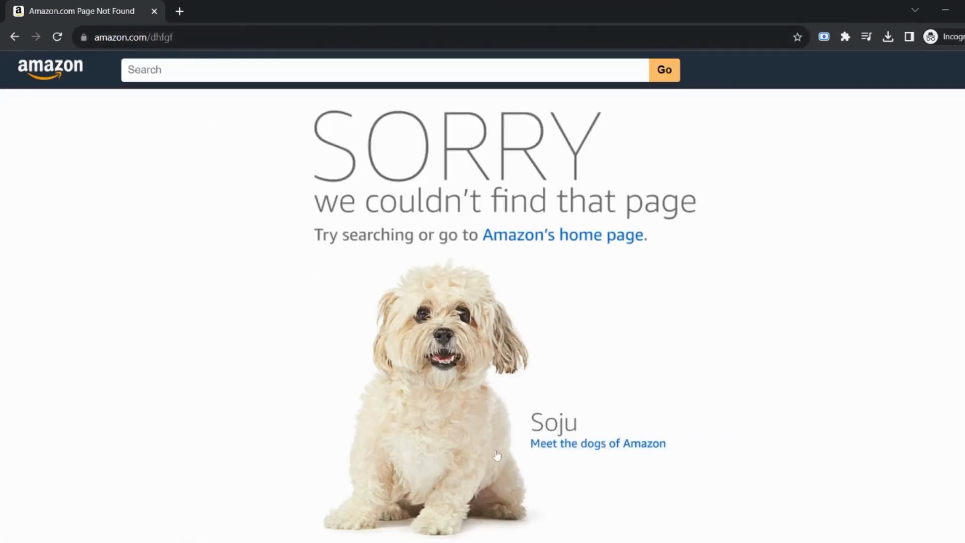
- Return to Amazon's home page from its 404 screen and scroll through the categories
scroll("down", 3)
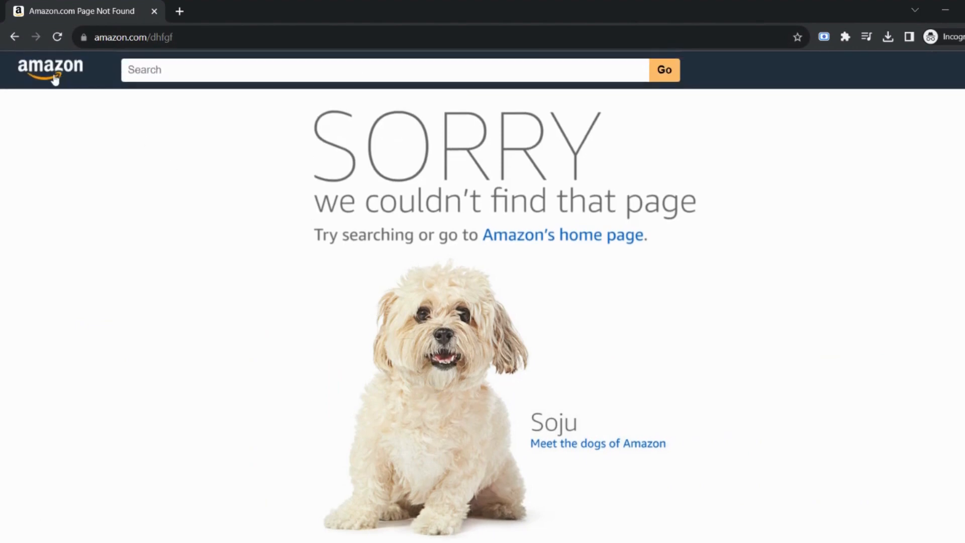
mouse_move(55, 80)
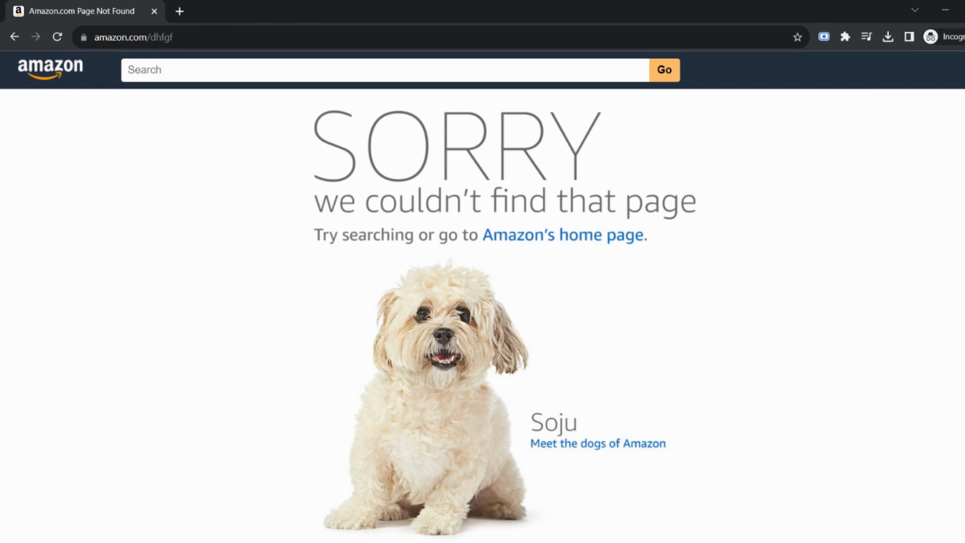
left_click(50, 68)
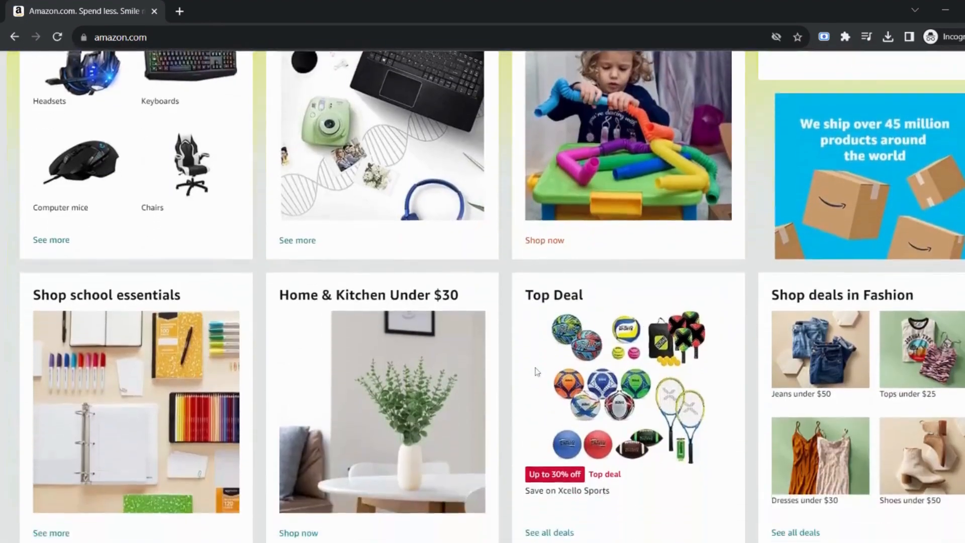
scroll("down", 3)
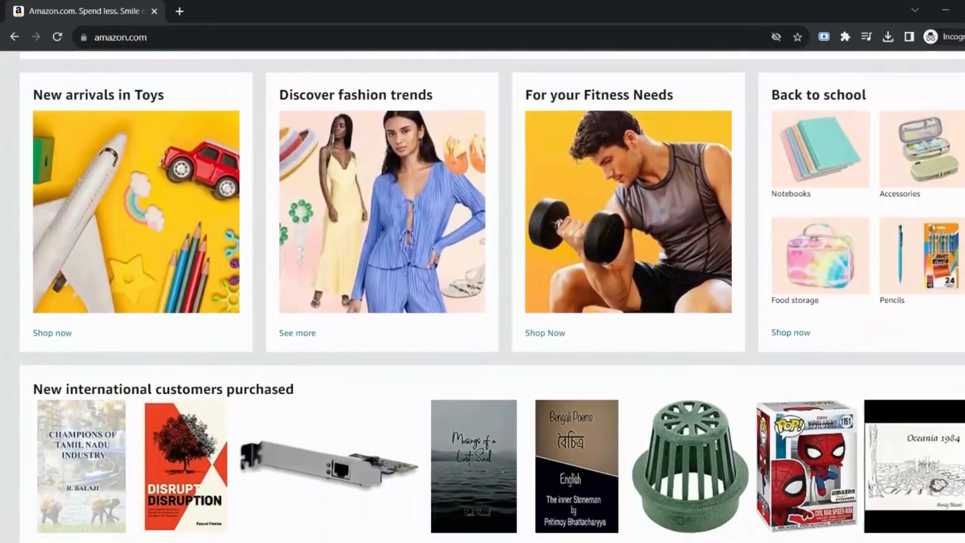
scroll("down", 3)
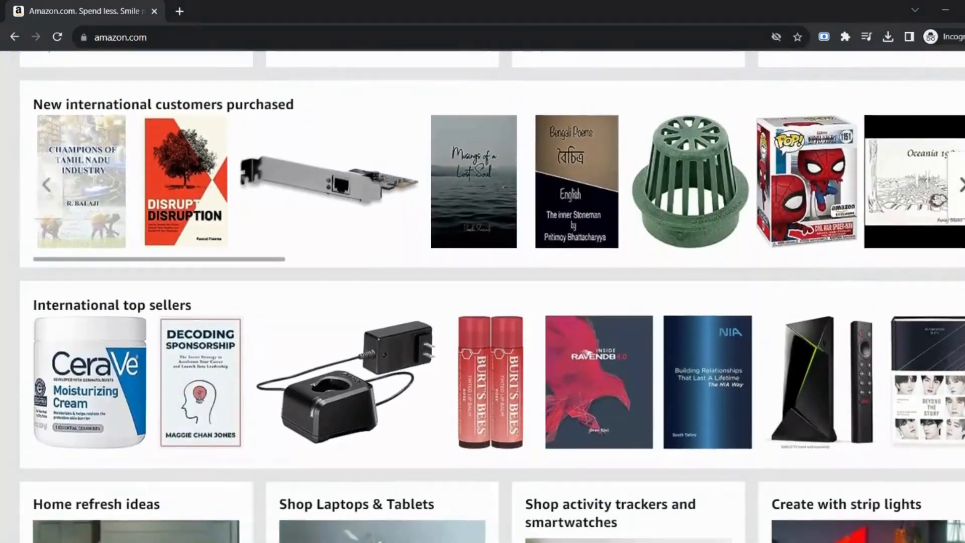
scroll("down", 3)
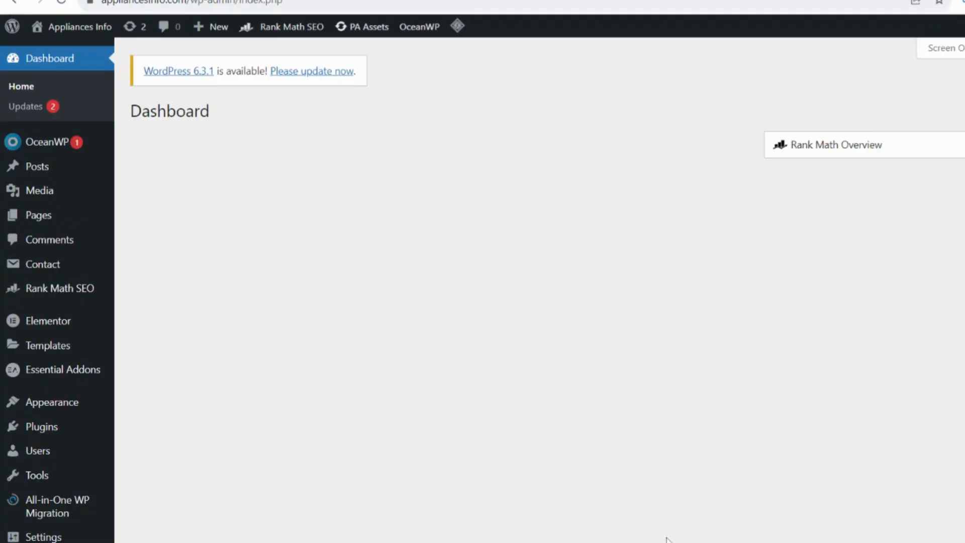
mouse_move(60, 288)
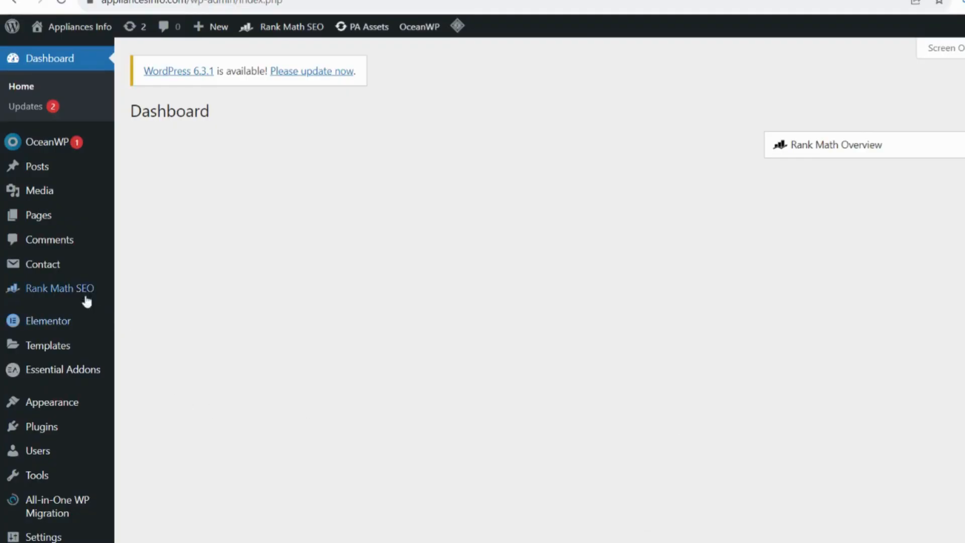
- Open Rank Math SEO from the WordPress admin sidebar
left_click(61, 288)
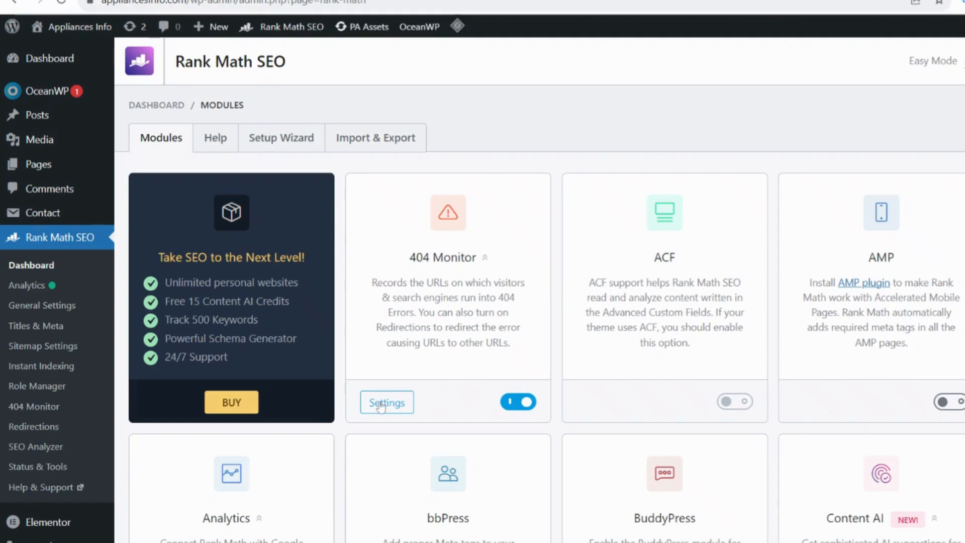
- Open the 404 Monitor module's settings and save them unchanged
left_click(386, 402)
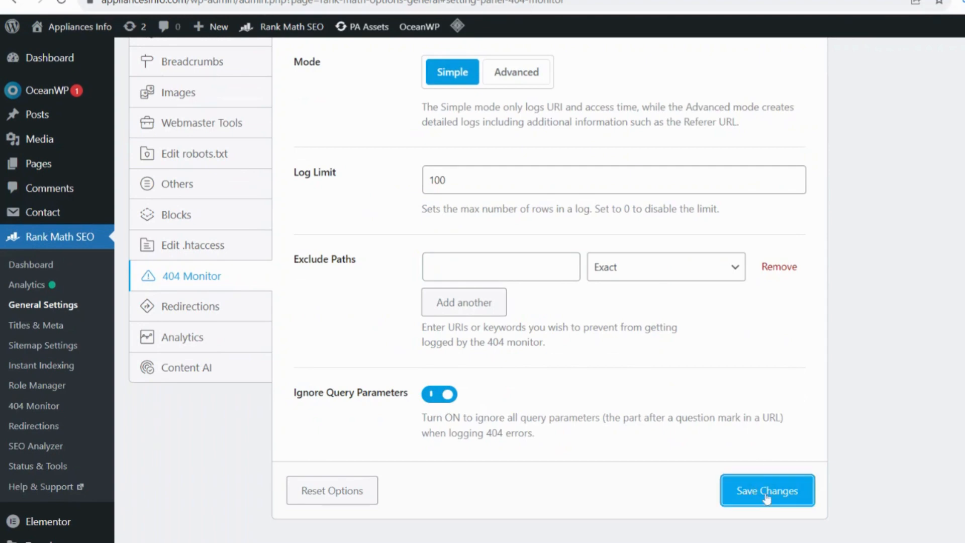
left_click(765, 490)
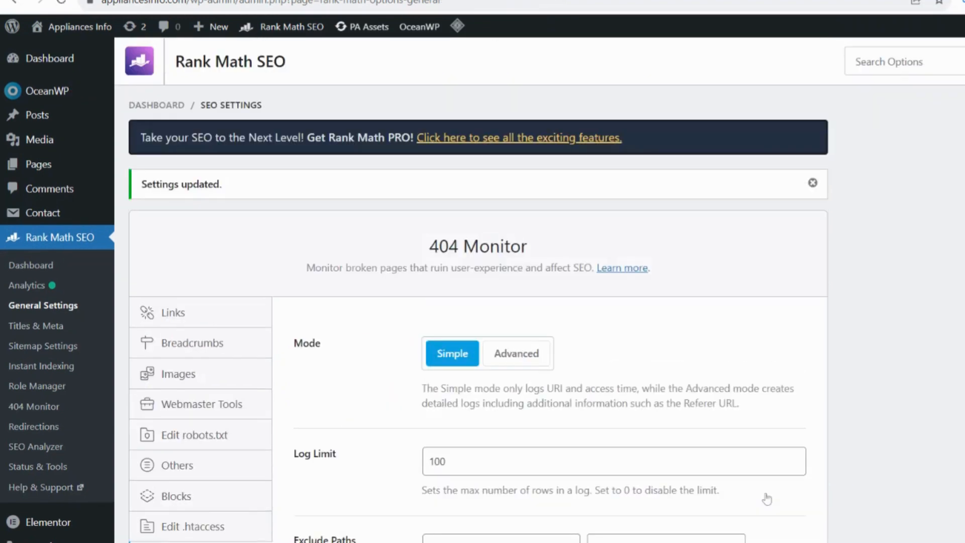